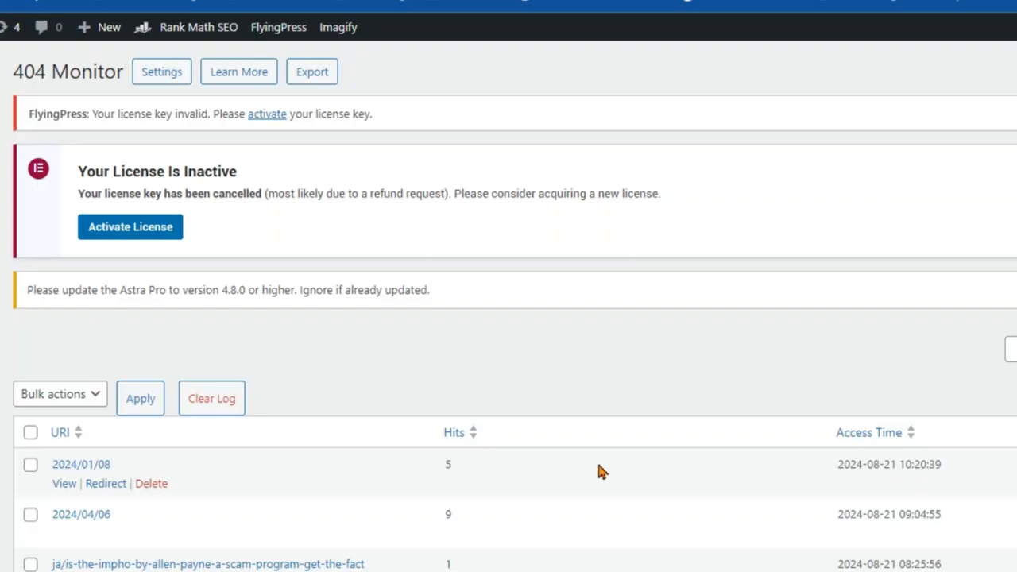
mouse_move(601, 471)
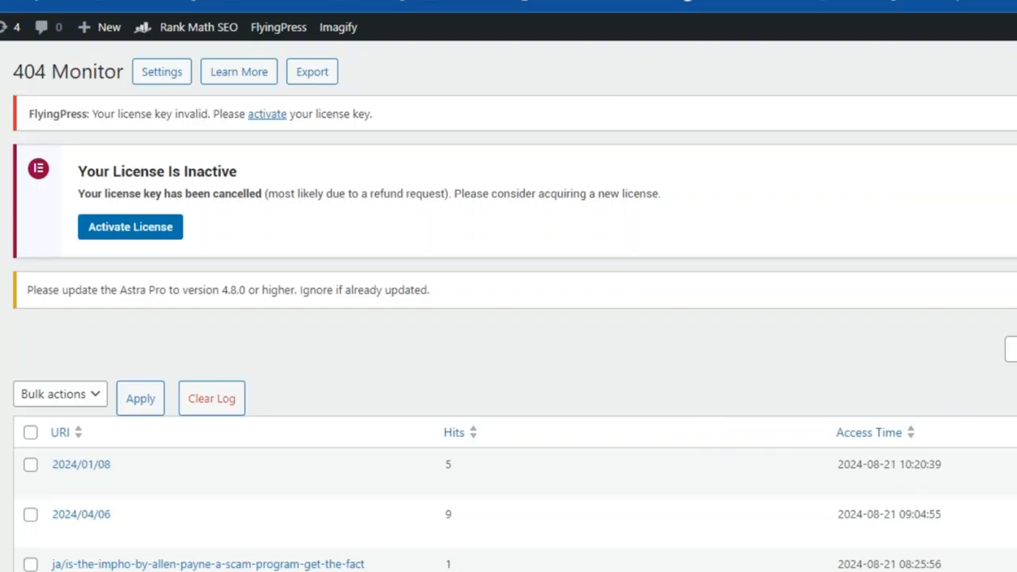
scroll("down", 3)
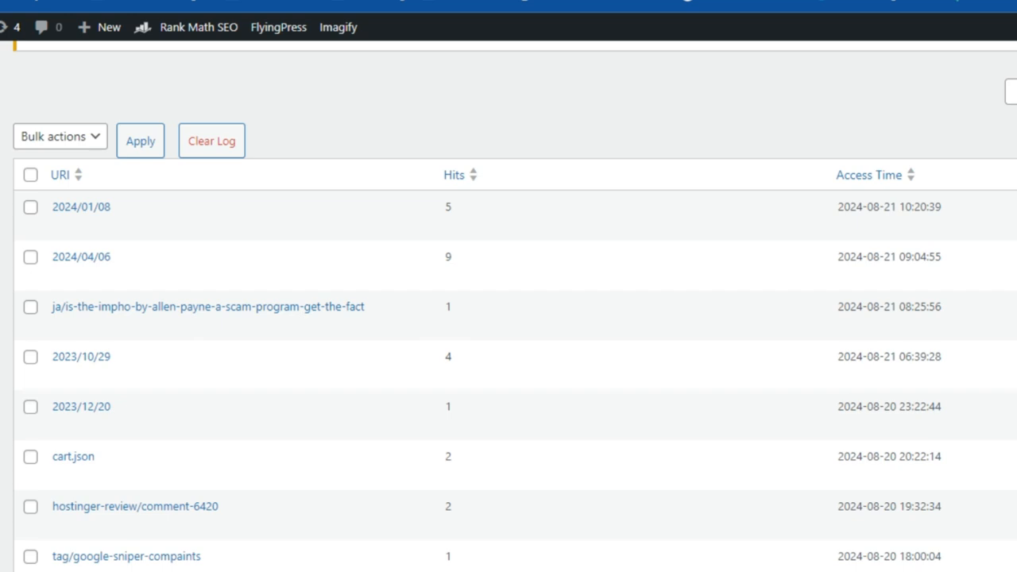
scroll("down", 3)
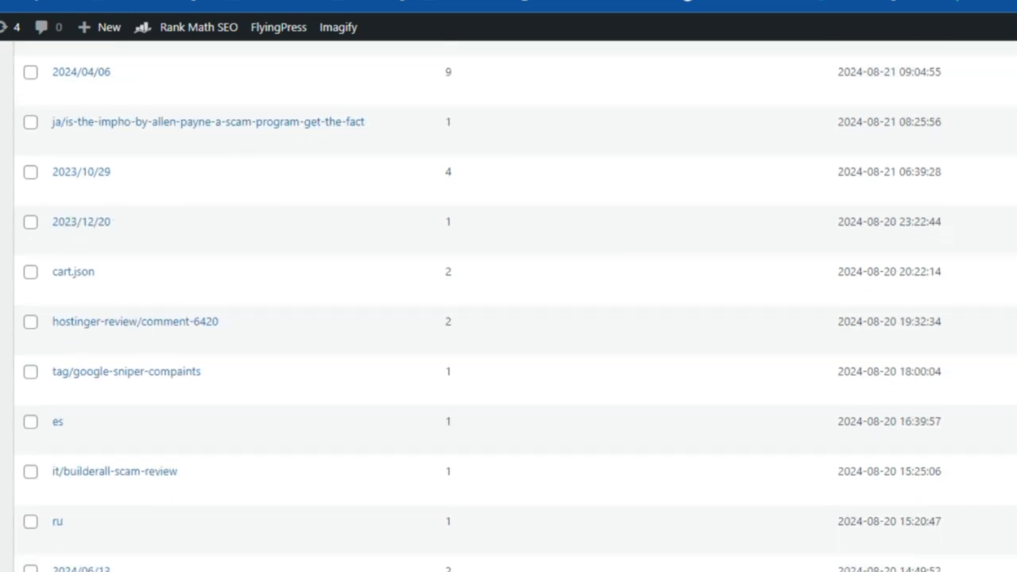
scroll("down", 3)
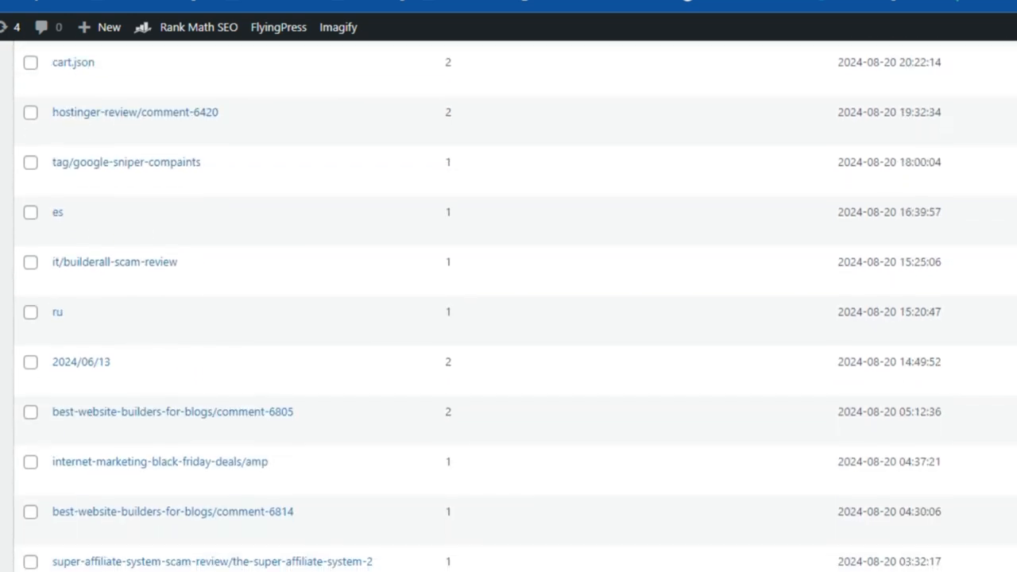
scroll("down", 3)
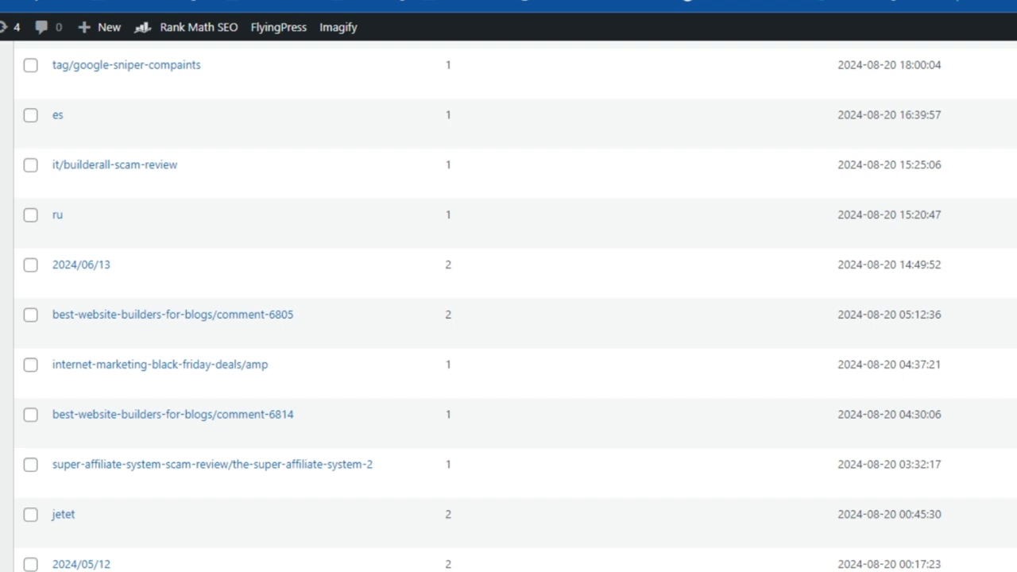
scroll("down", 3)
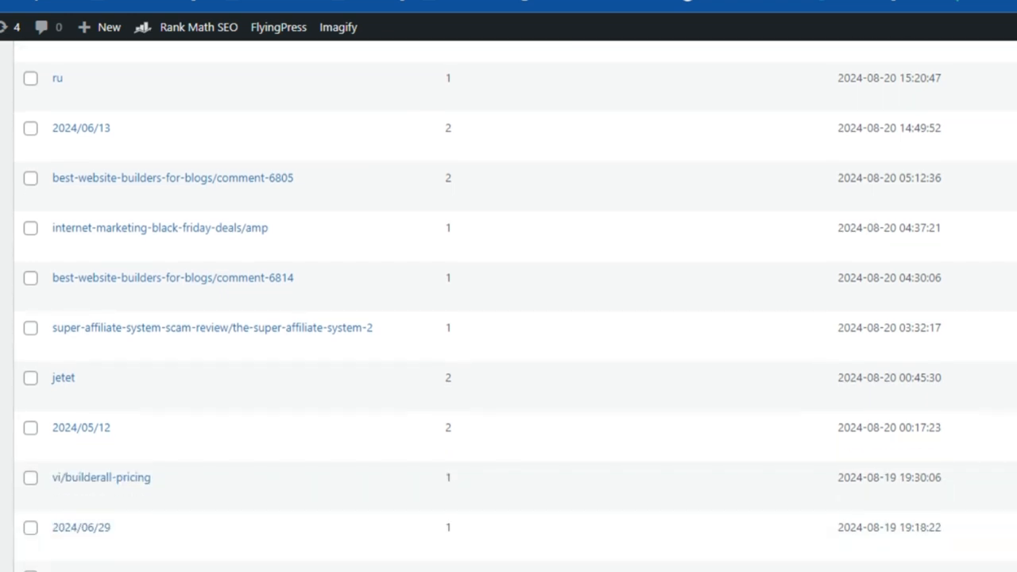
scroll("down", 3)
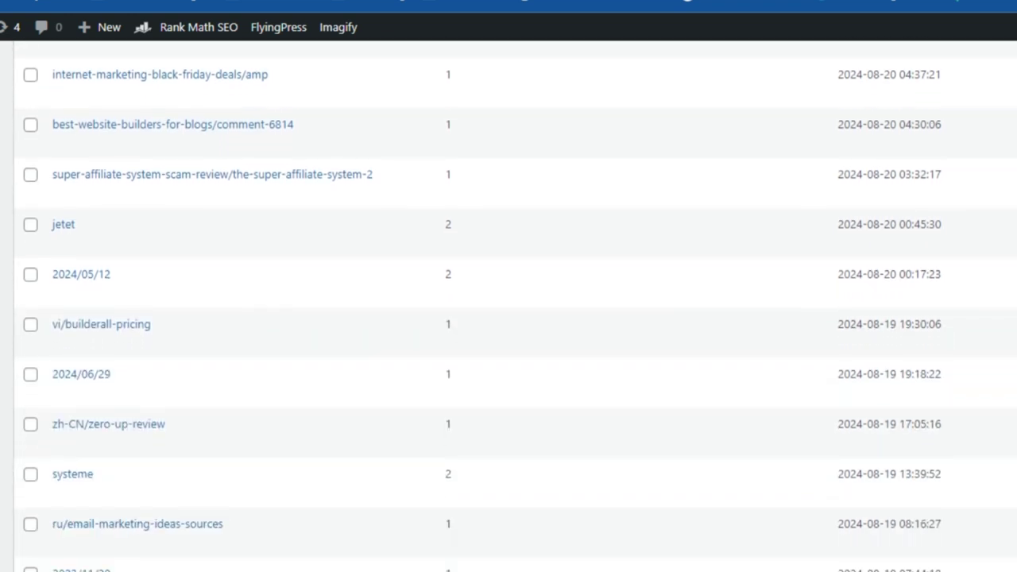
scroll("down", 3)
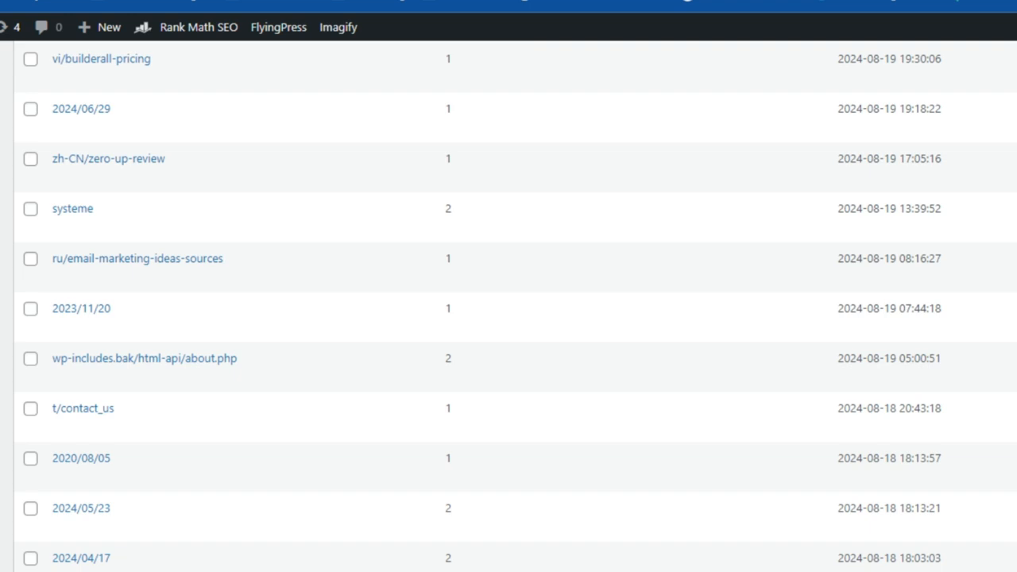
scroll("down", 3)
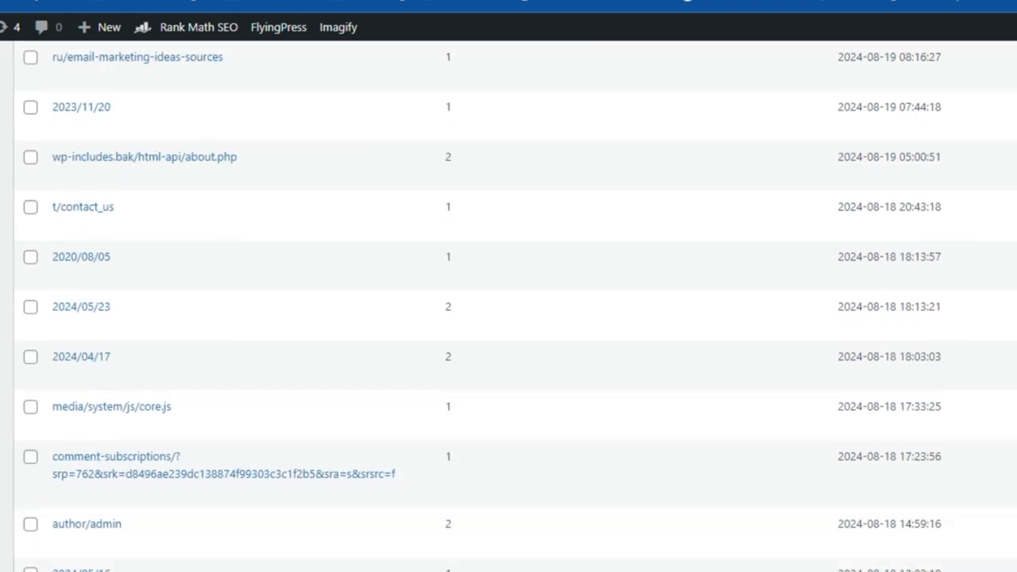
scroll("down", 3)
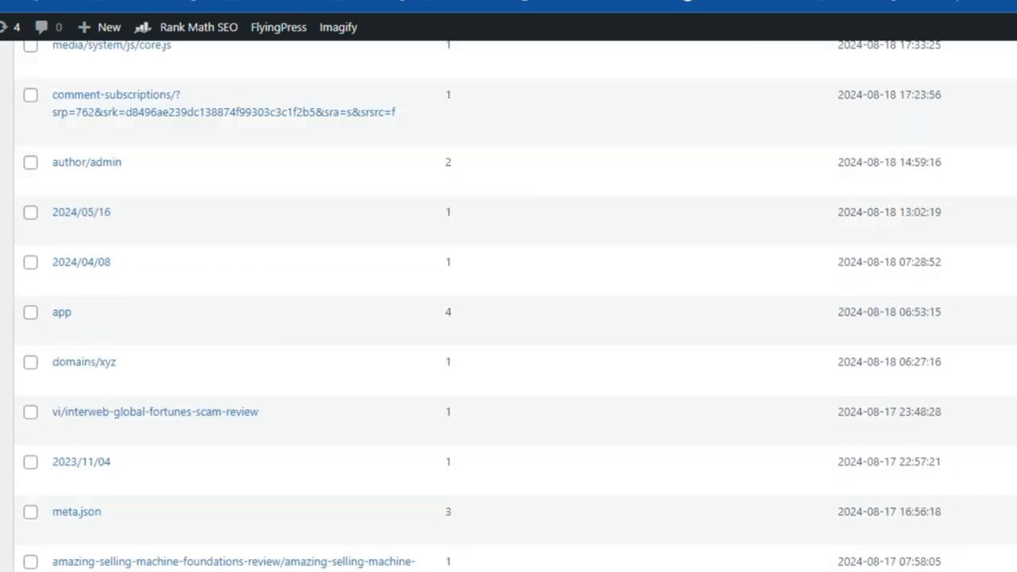
scroll("down", 3)
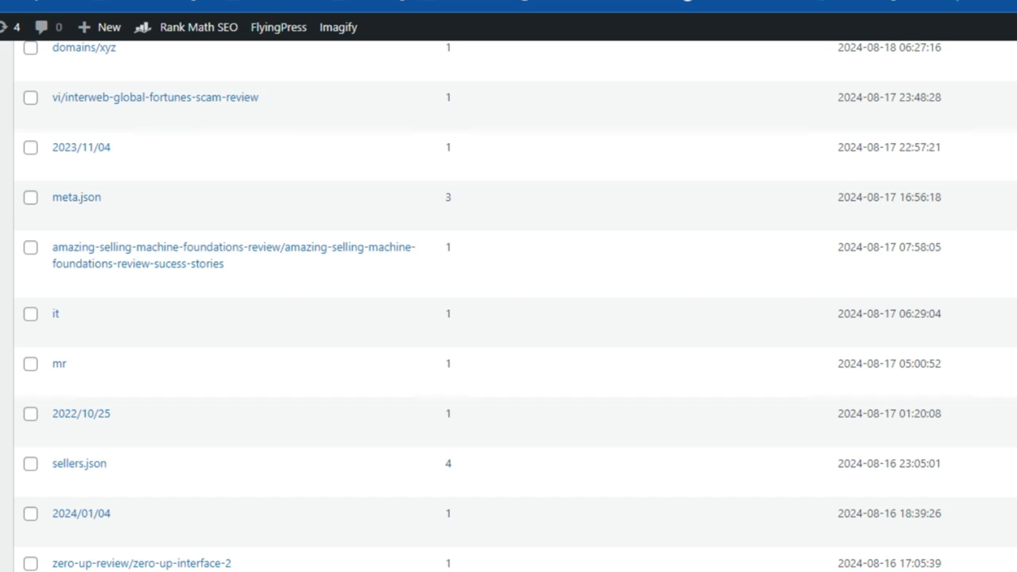
scroll("down", 3)
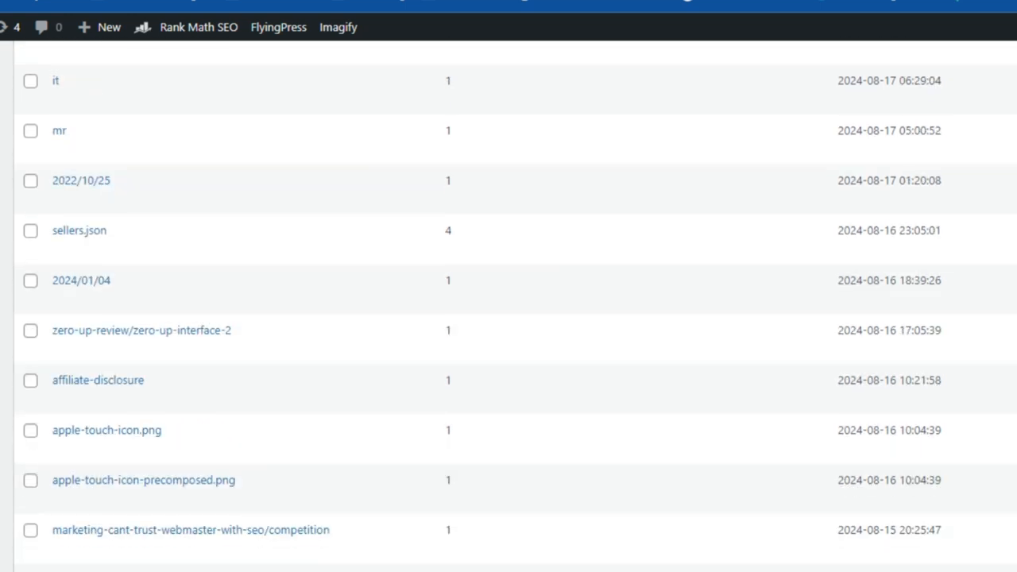
scroll("down", 3)
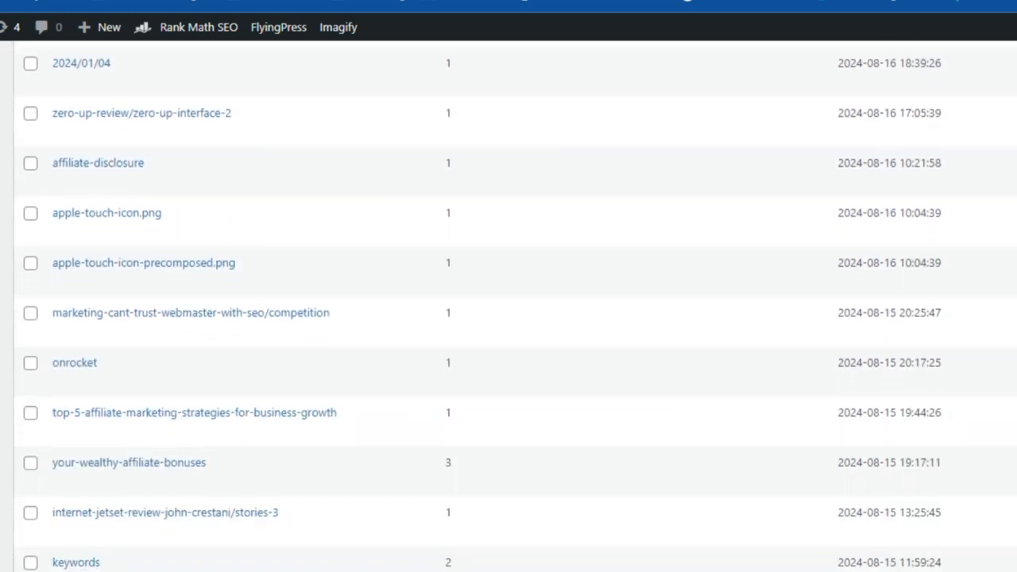
scroll("down", 3)
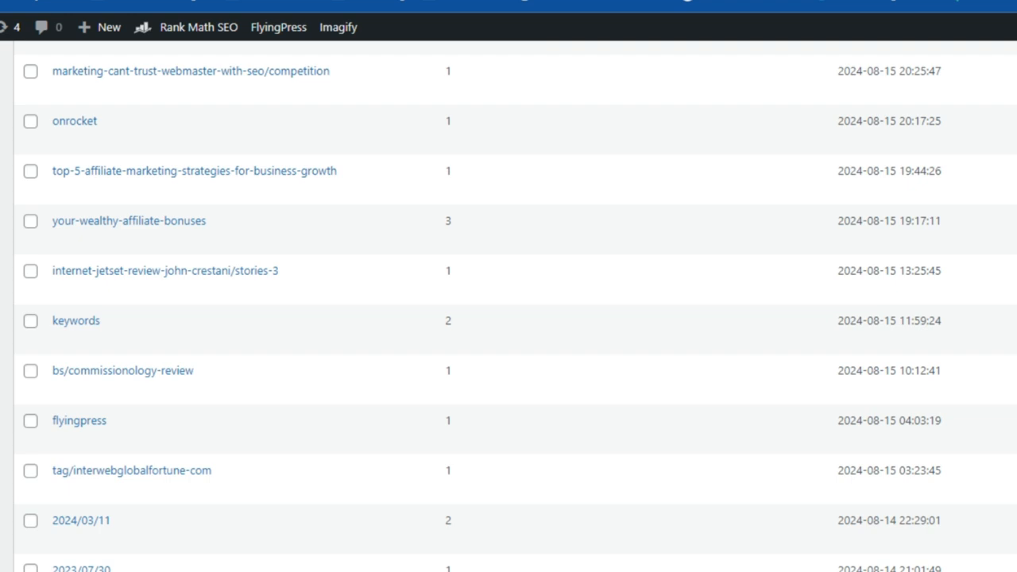
scroll("down", 3)
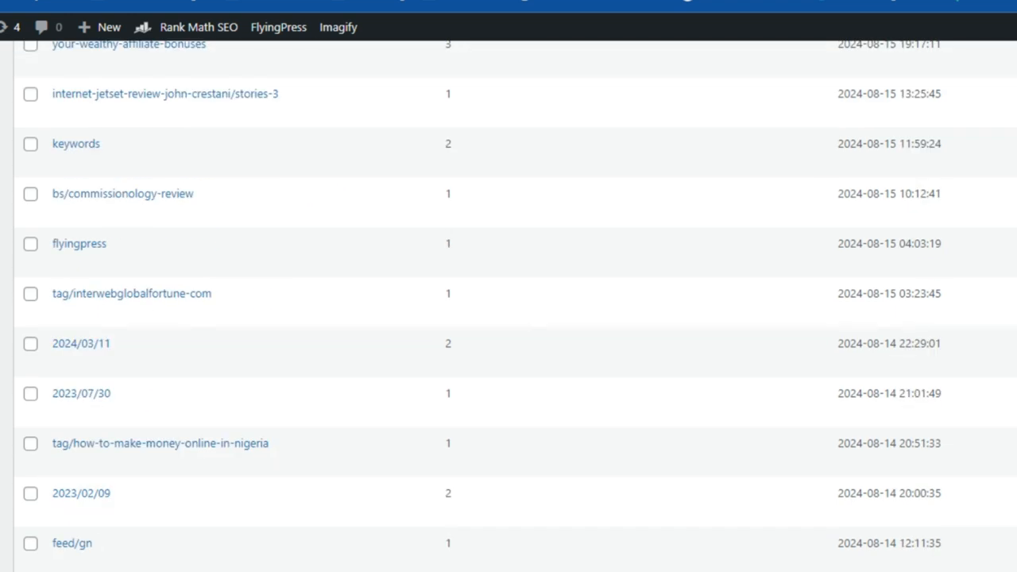
scroll("down", 3)
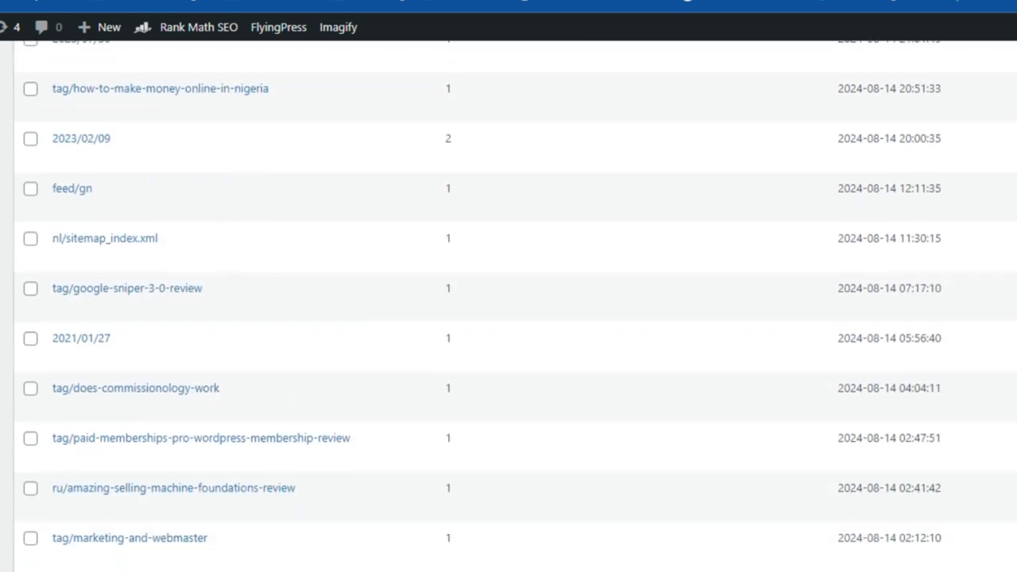